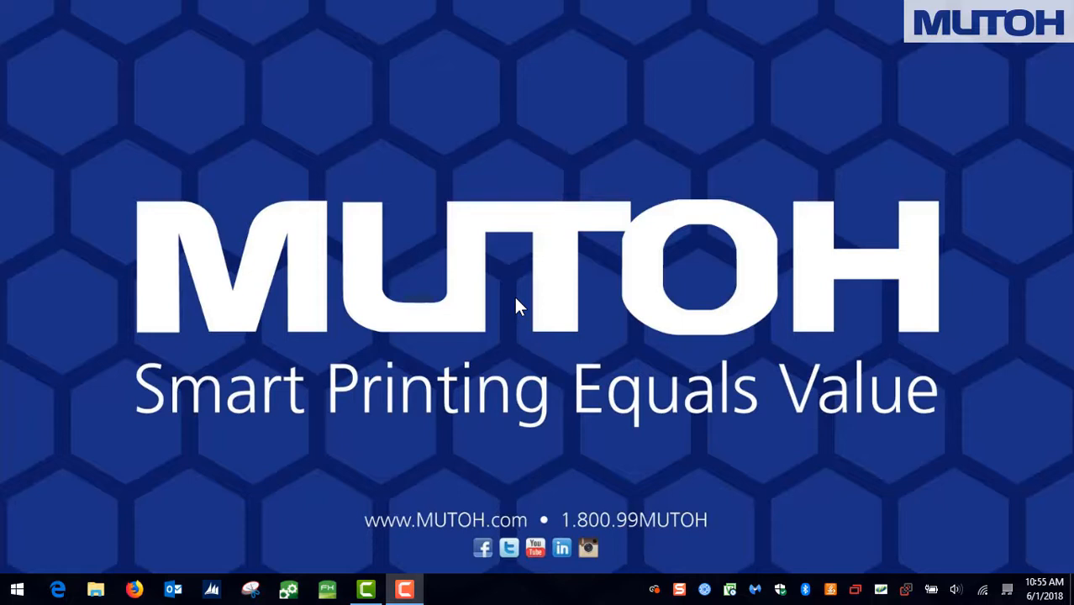
mouse_move(370, 383)
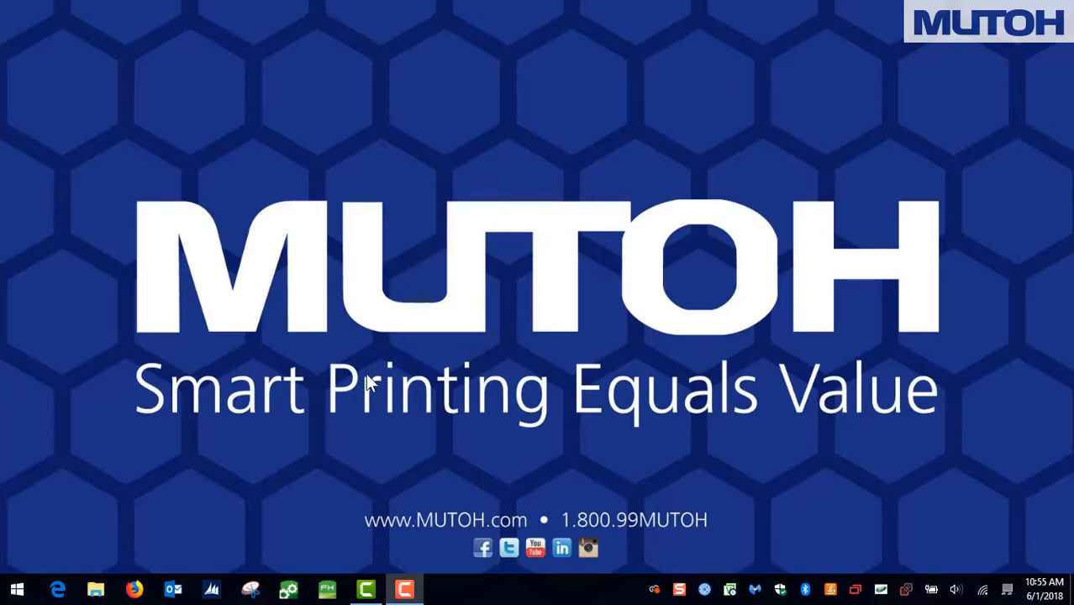
Search the Start menu for 'network and shari' to list Network and Sharing Center.
click(16, 588)
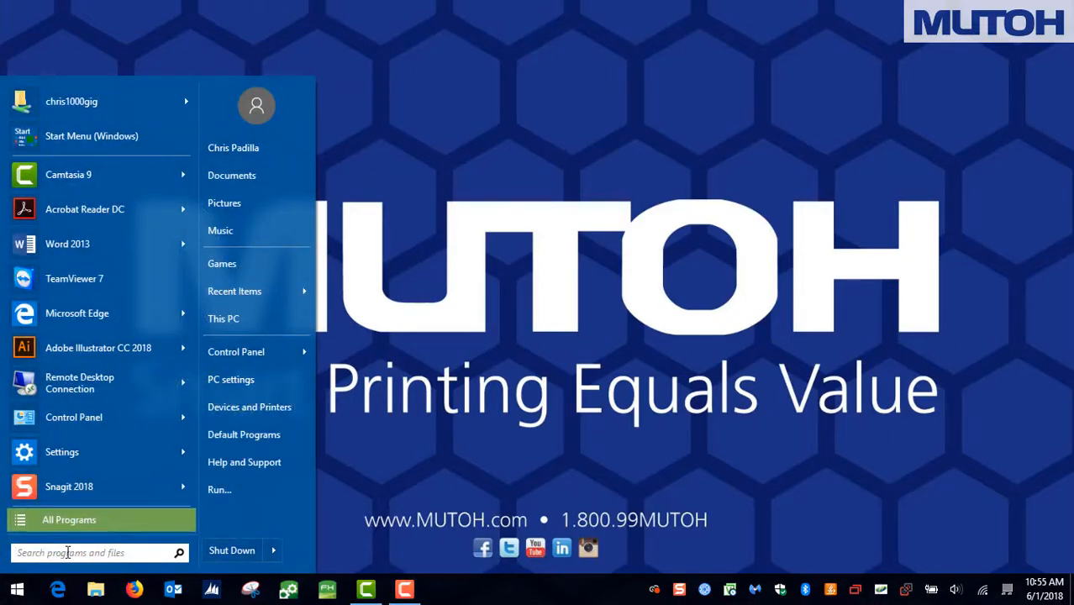
text(network and shari)
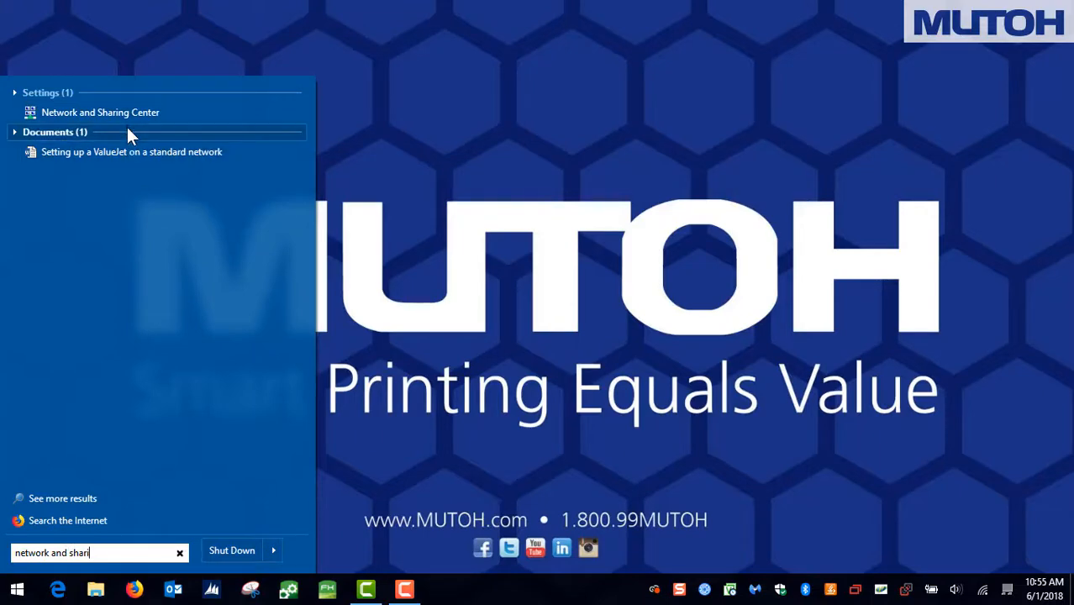
From Network and Sharing Center, reach Ethernet Properties and select Internet Protocol Version 4 (TCP/IPv4).
click(101, 111)
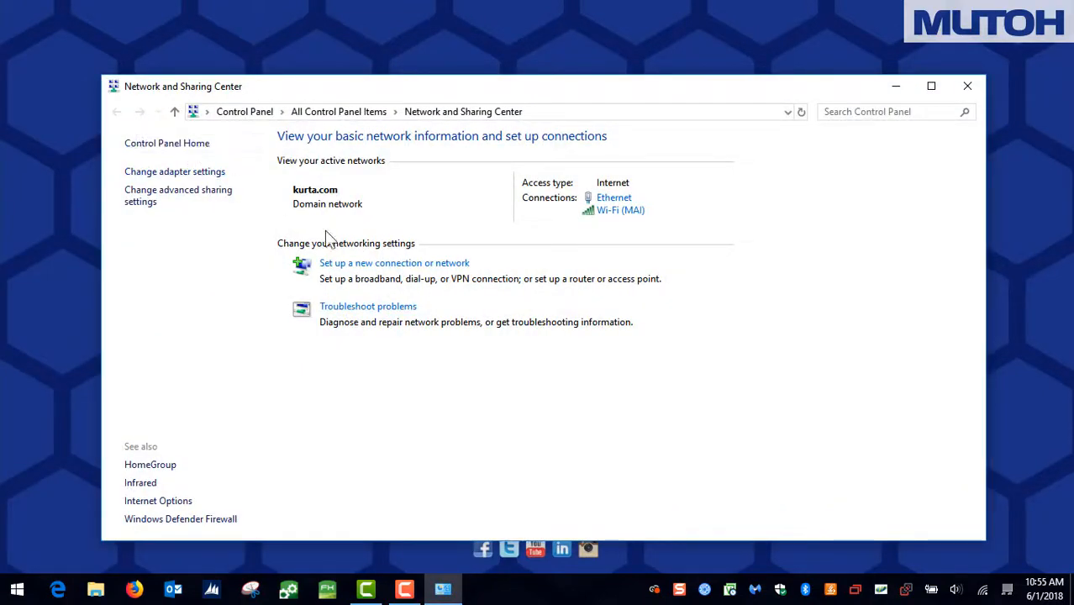
mouse_move(439, 303)
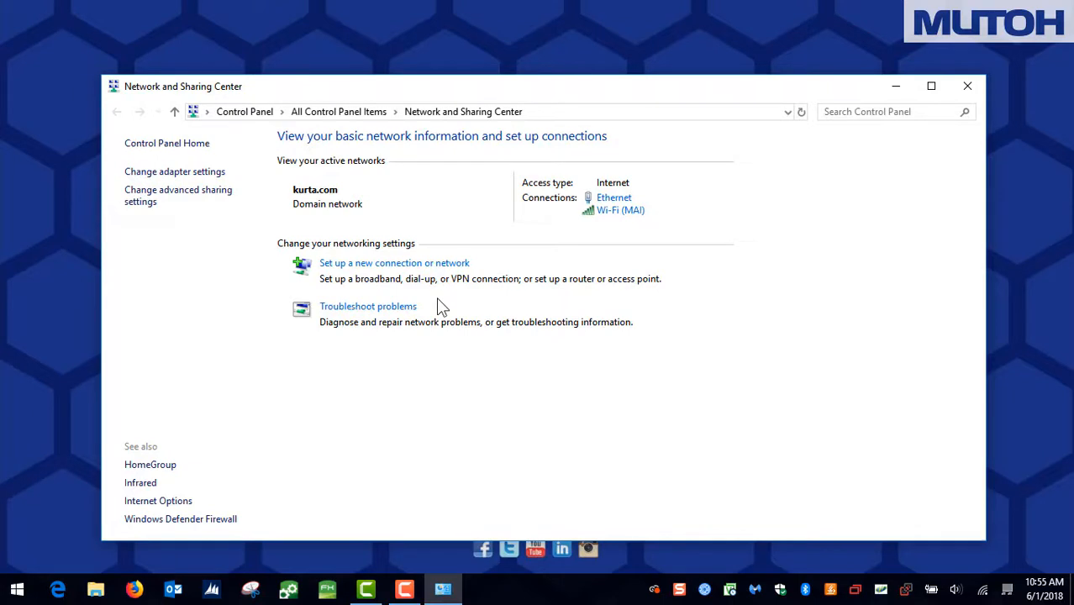
mouse_move(609, 202)
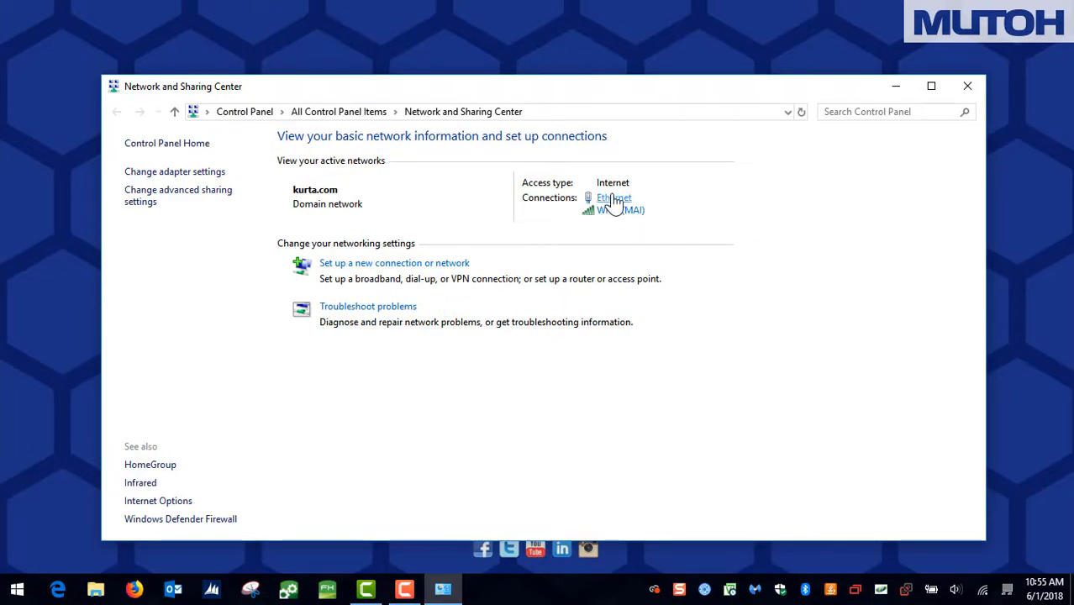
click(611, 198)
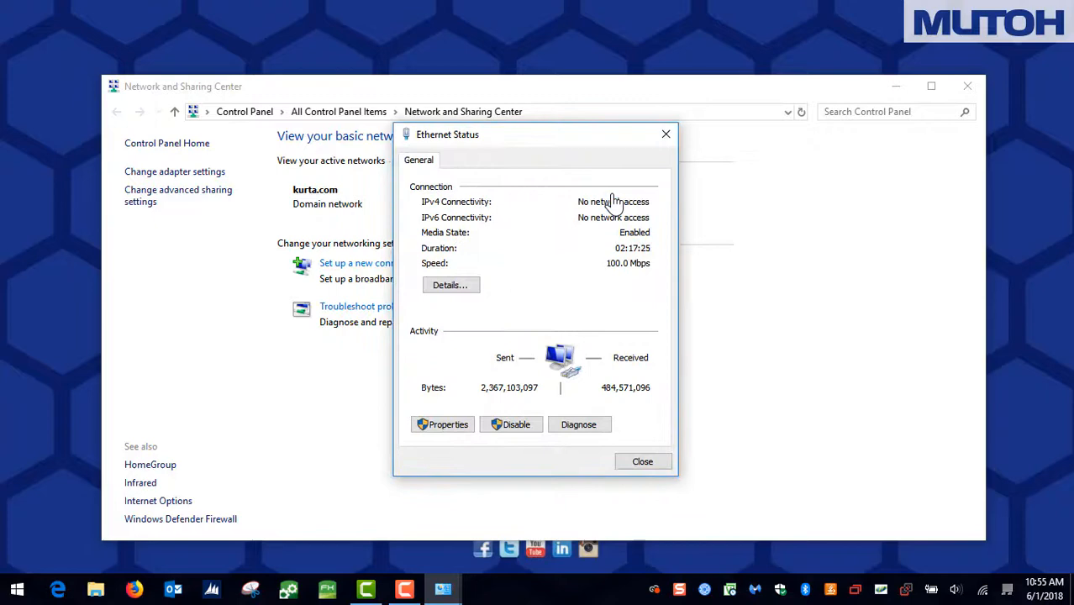
mouse_move(443, 424)
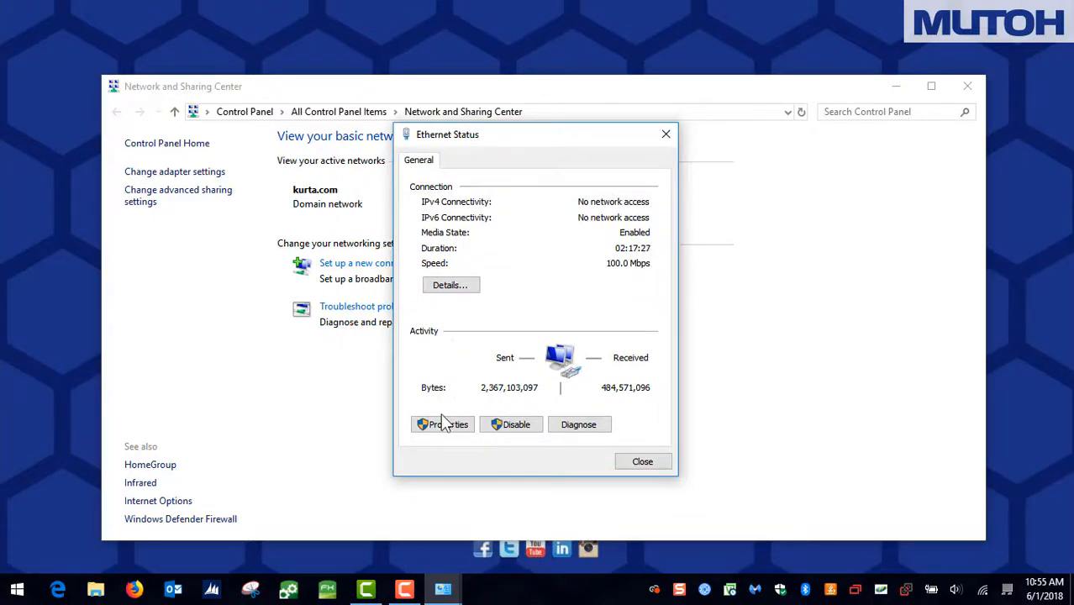
click(442, 425)
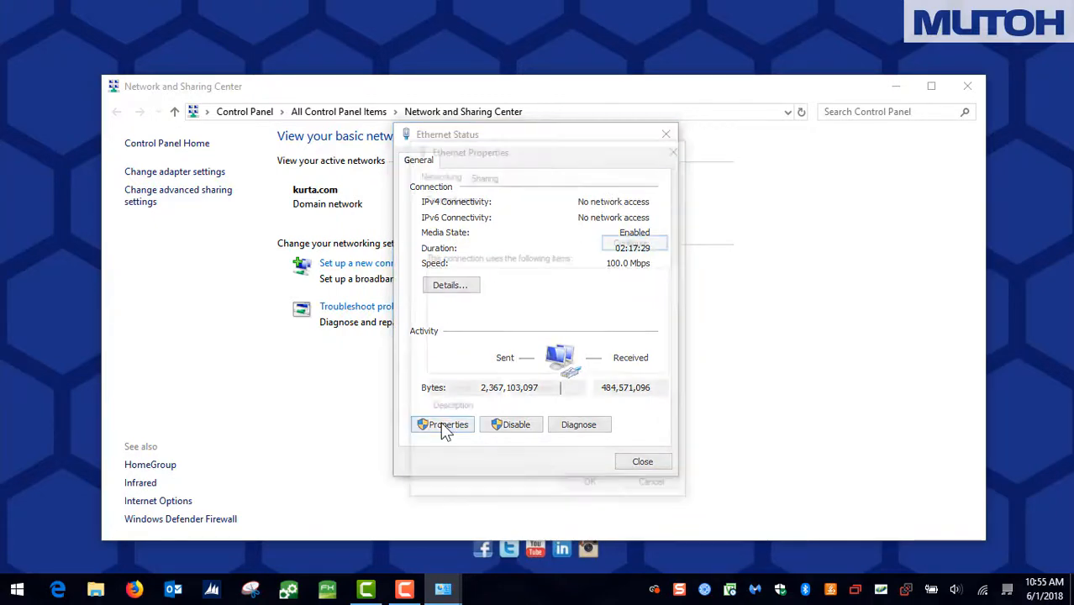
click(442, 424)
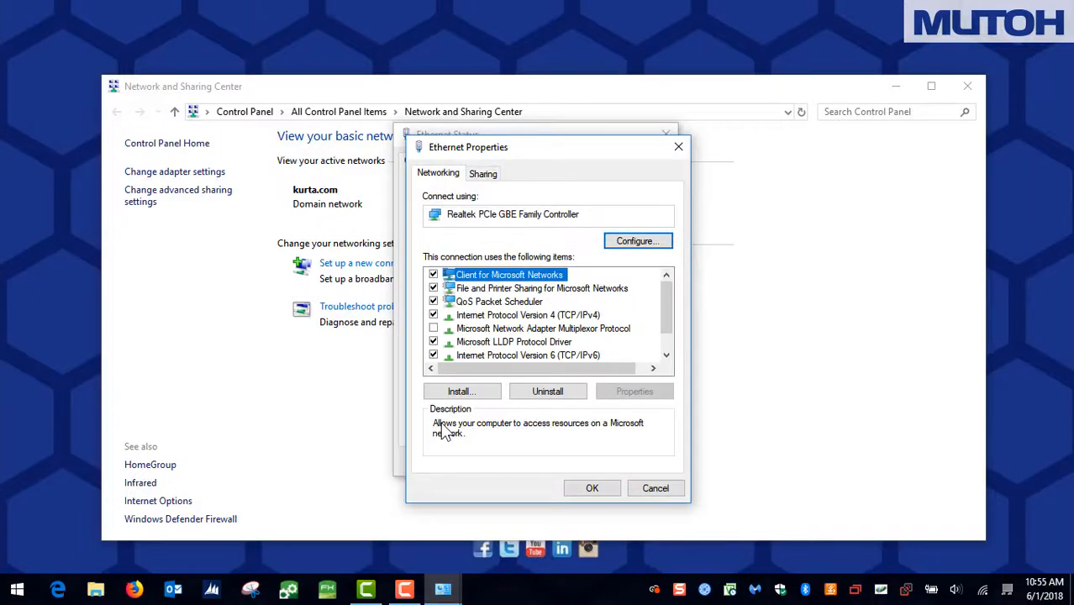
click(524, 314)
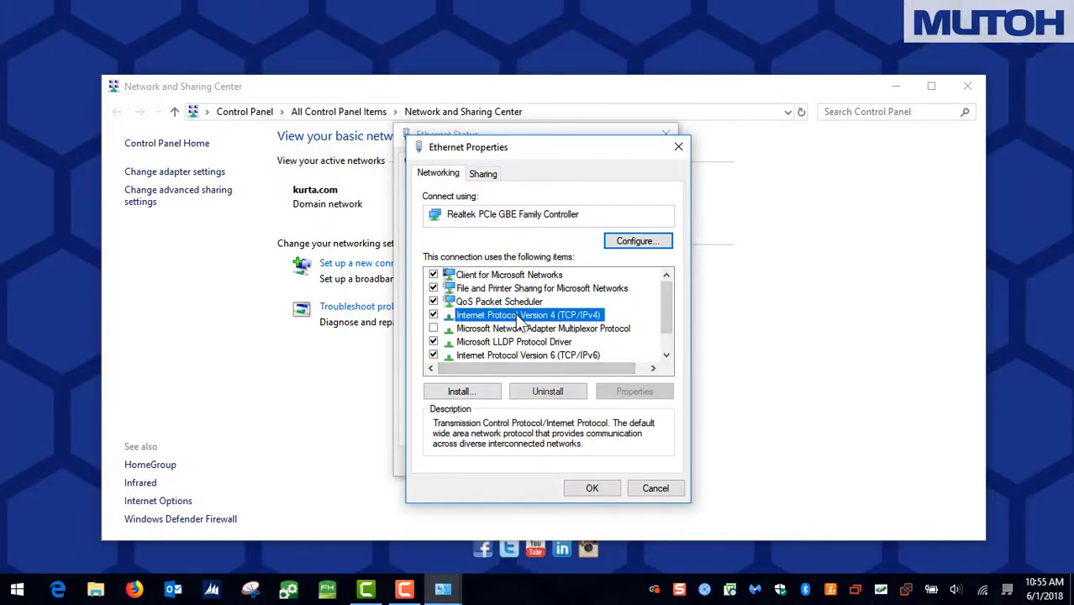
Set Ethernet IPv4 to obtain its IP address and DNS server addresses automatically and confirm.
click(633, 391)
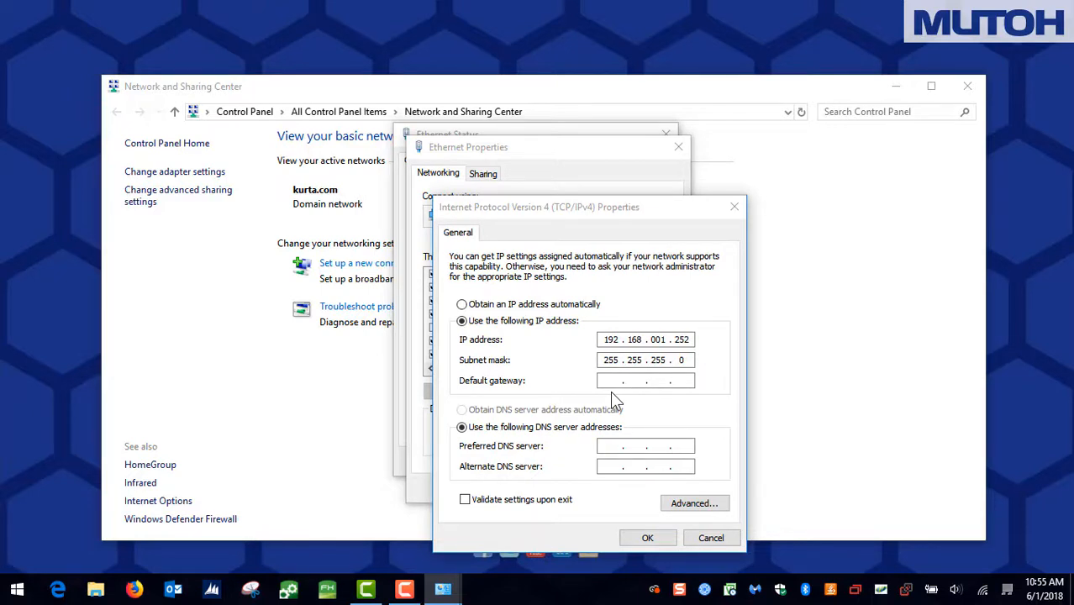
mouse_move(525, 344)
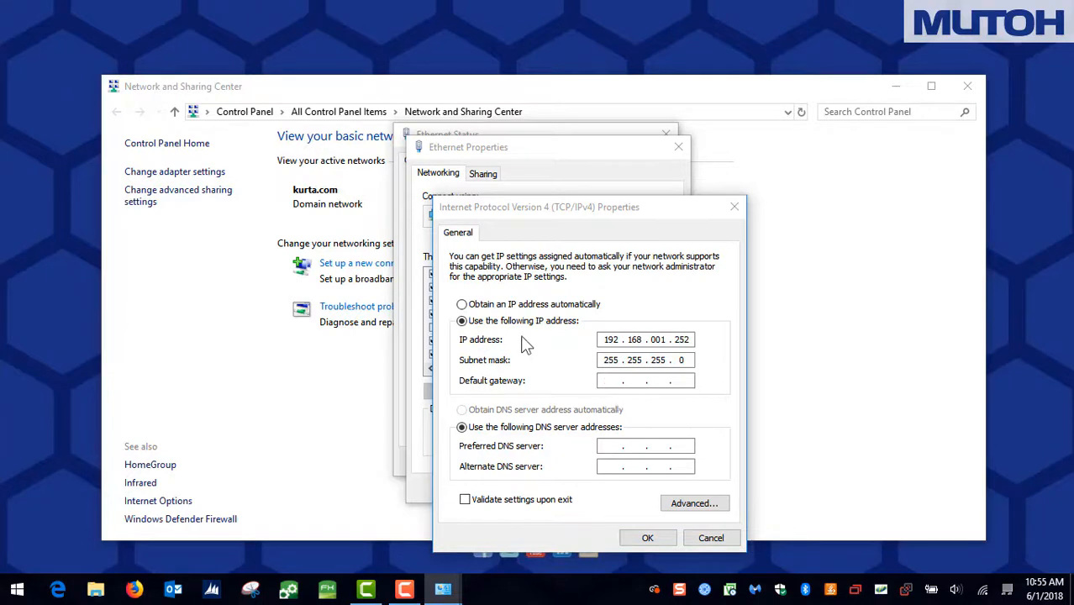
click(461, 304)
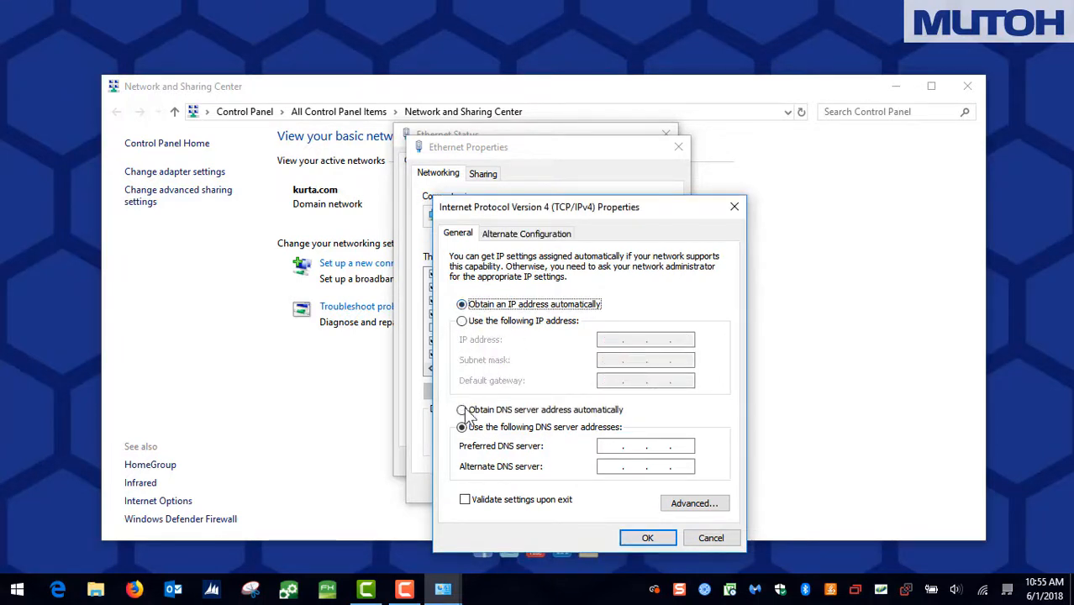
click(462, 410)
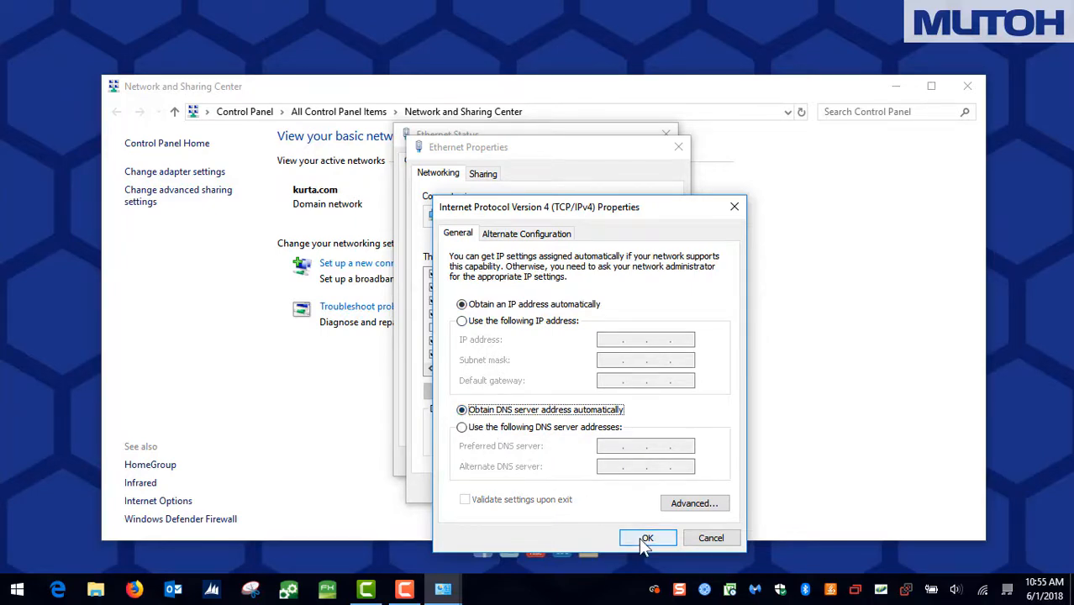
click(647, 537)
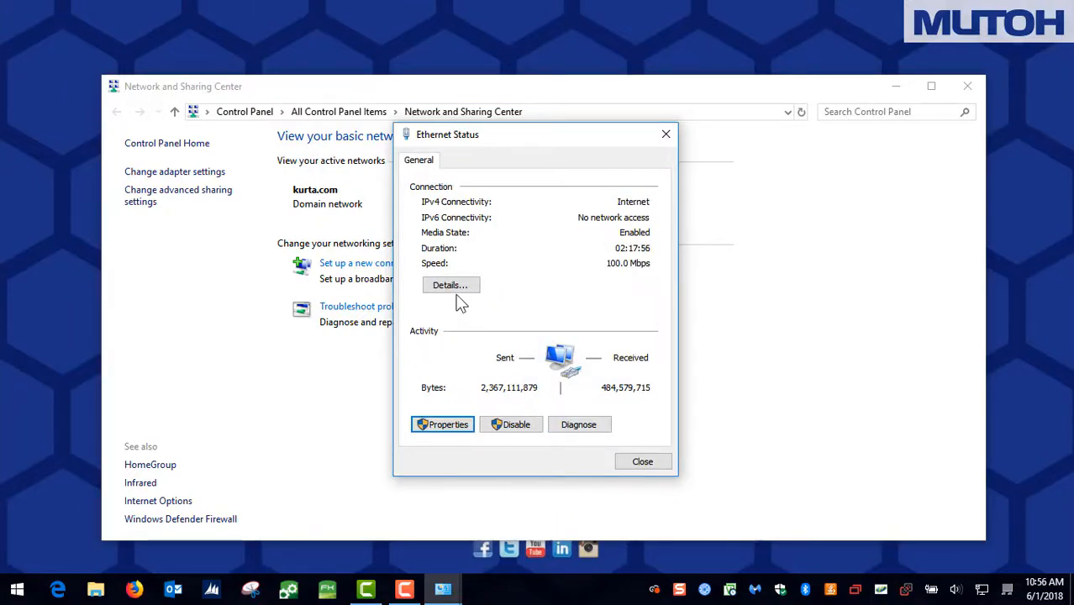
click(450, 285)
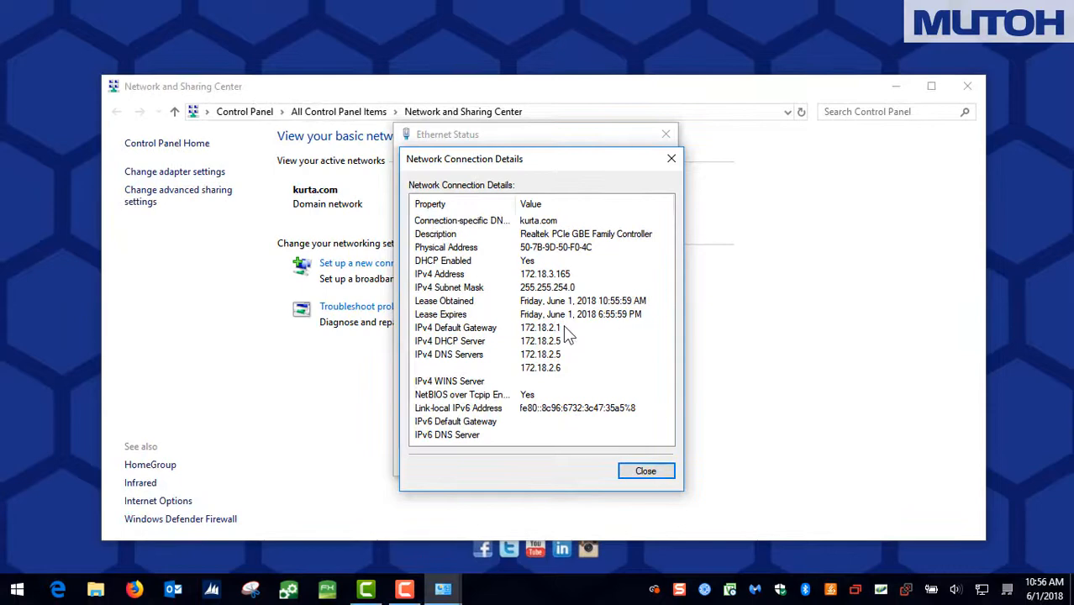
click(646, 470)
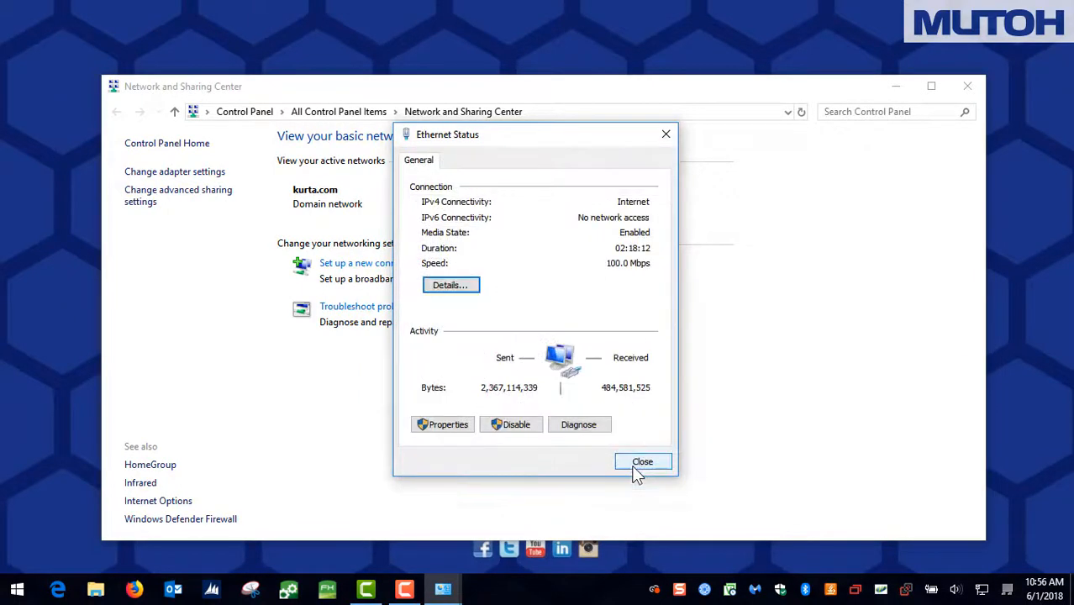
Close the Ethernet Status window to return to the desktop.
click(642, 461)
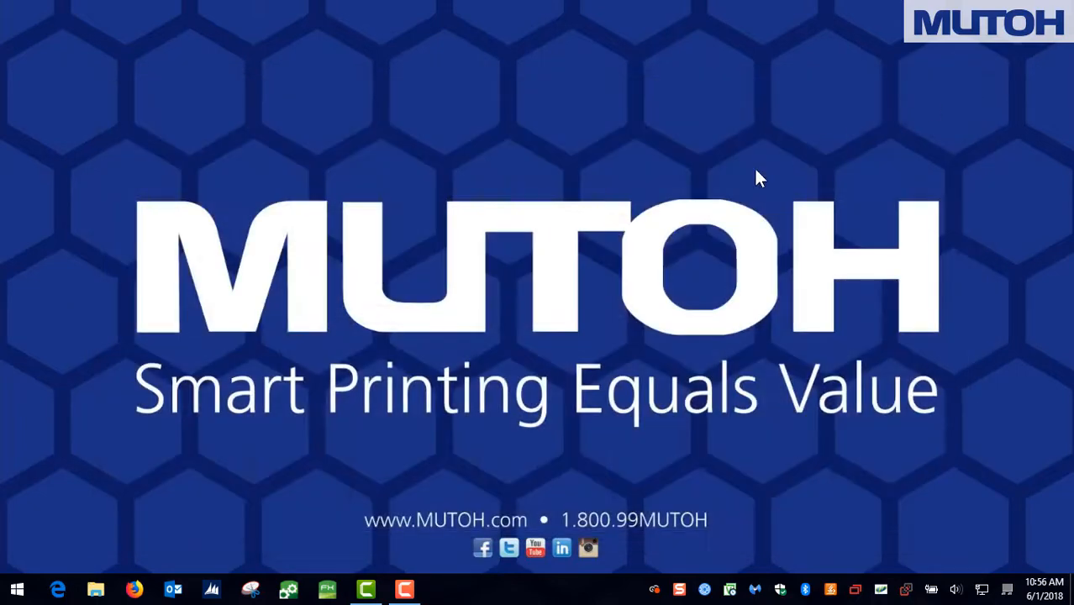
mouse_move(531, 290)
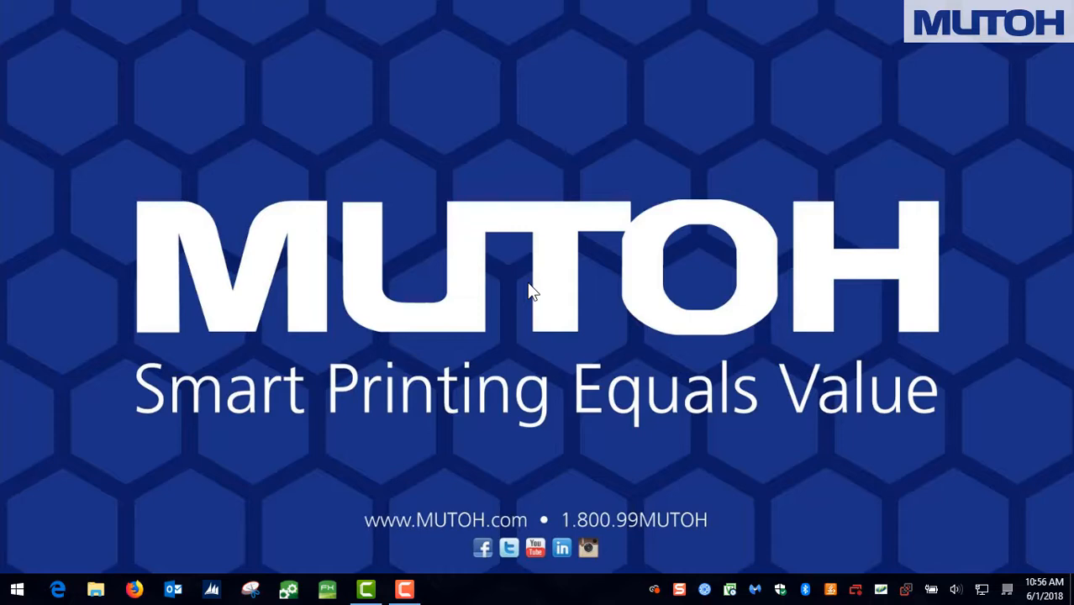
mouse_move(29, 567)
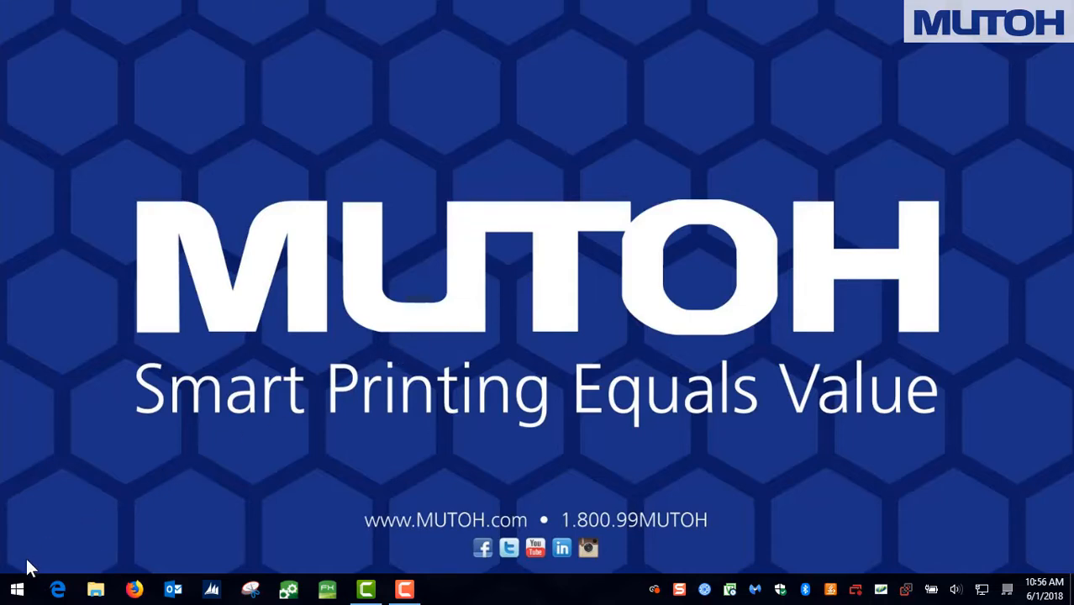
Launch Command Prompt by searching 'cmd' from the Start menu.
click(15, 588)
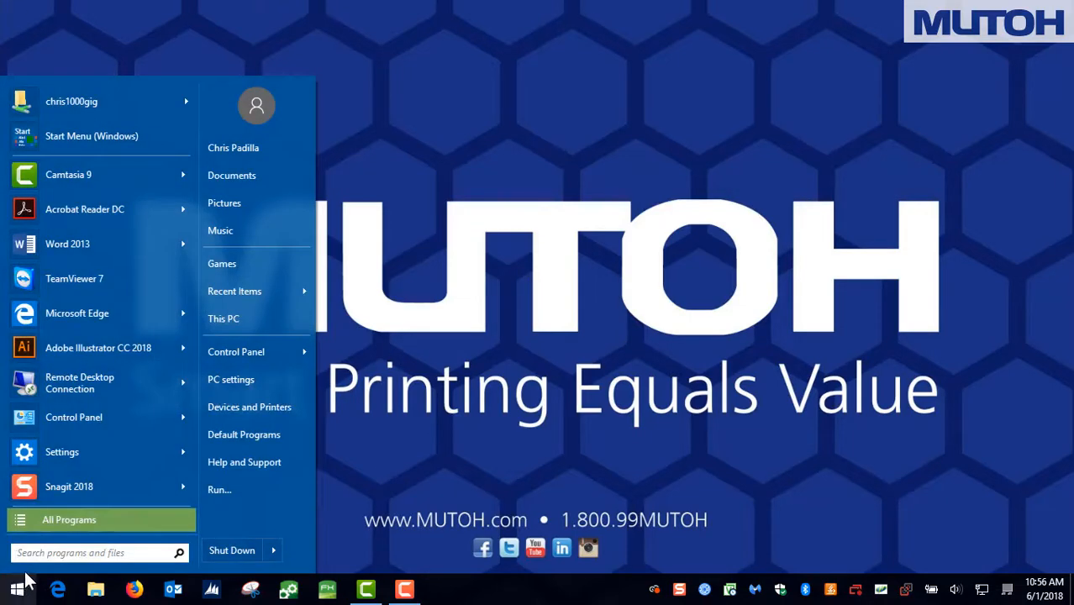
click(76, 552)
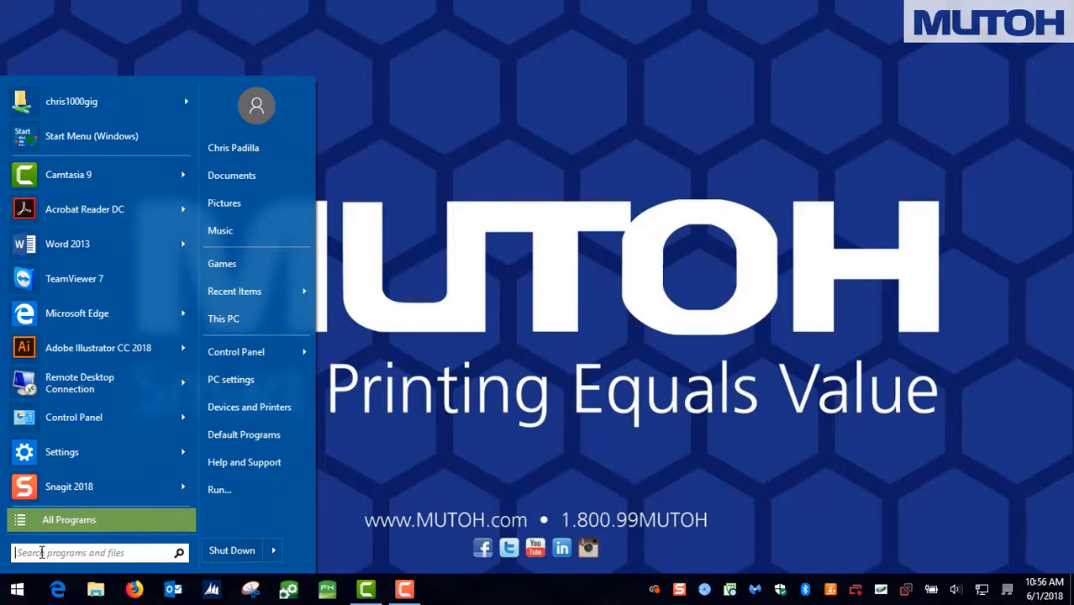
text(cmd)
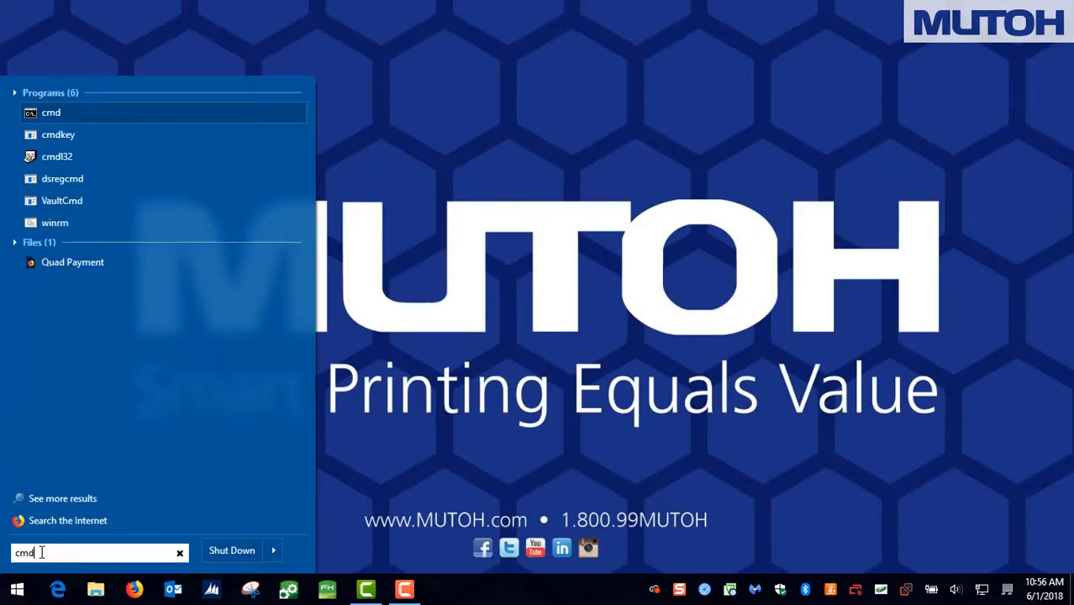
click(53, 112)
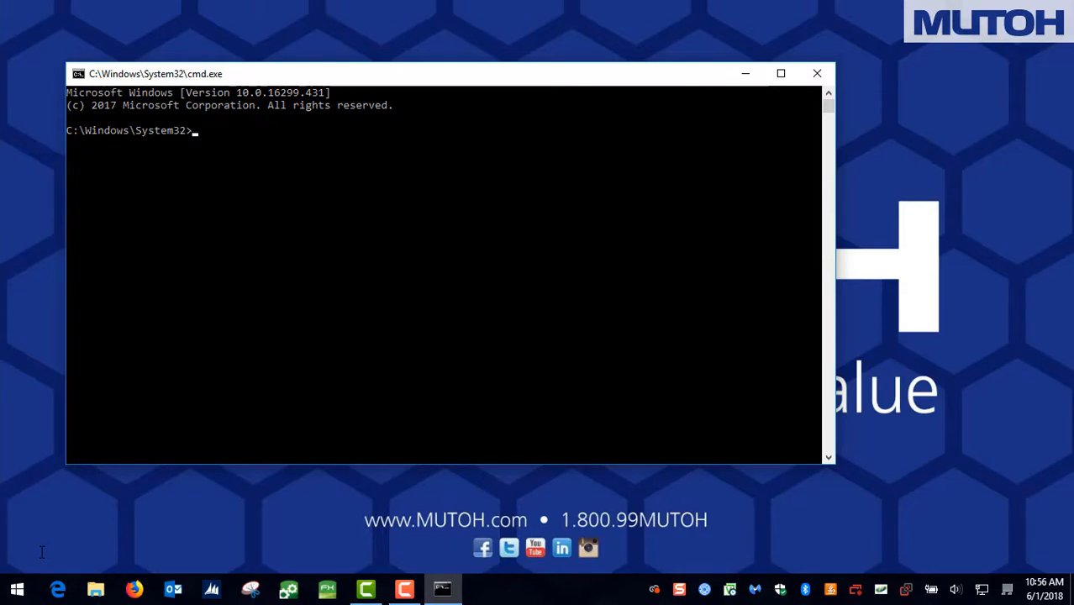
Ping 172.18.3.251 for four replies with no loss, then begin a second ping command.
text(ping)
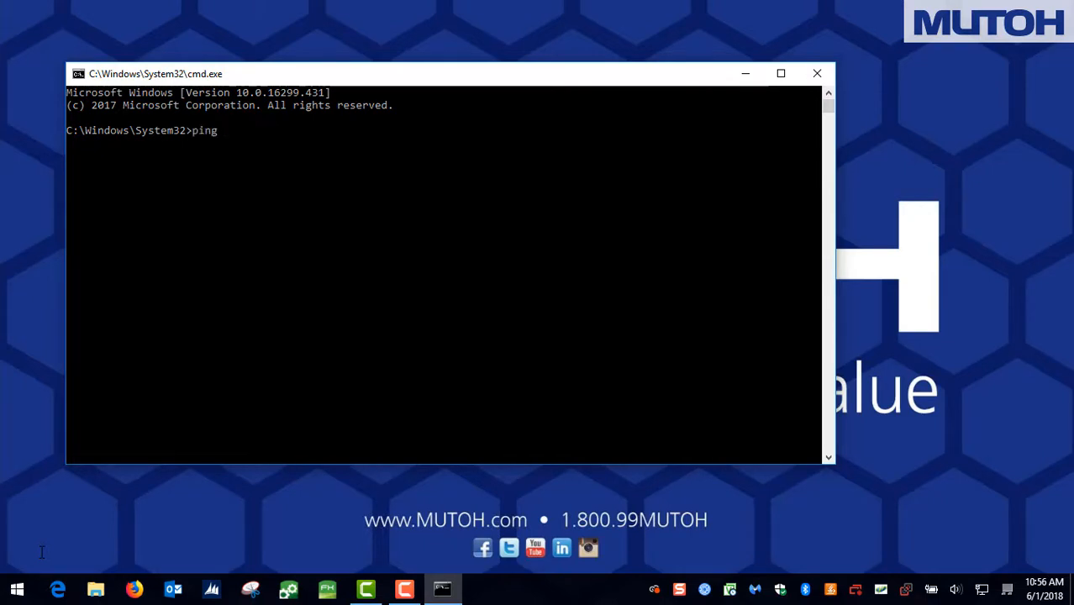
text(172)
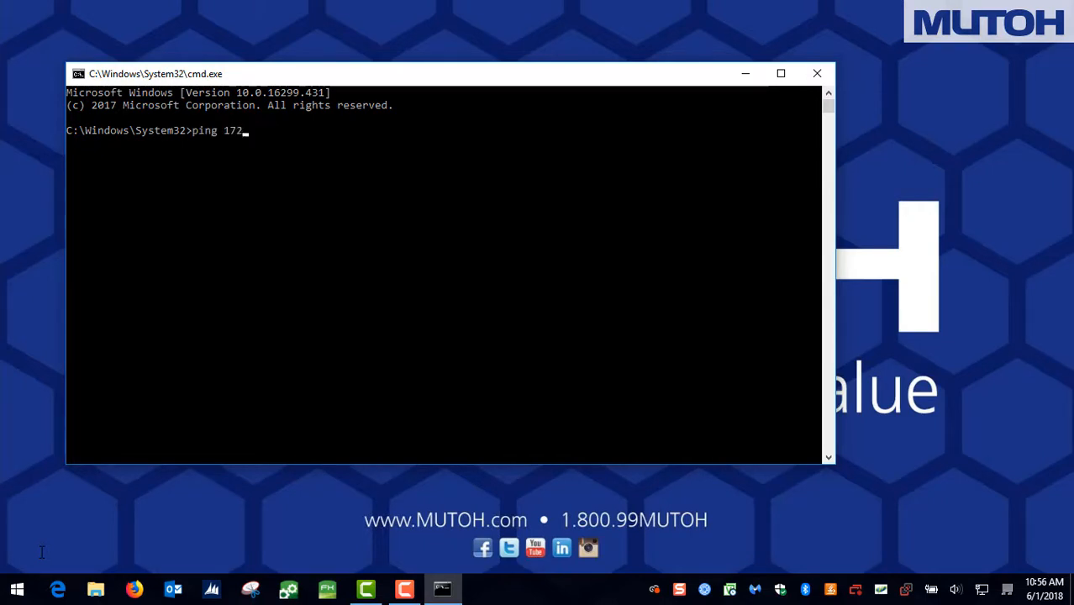
text(.18.3)
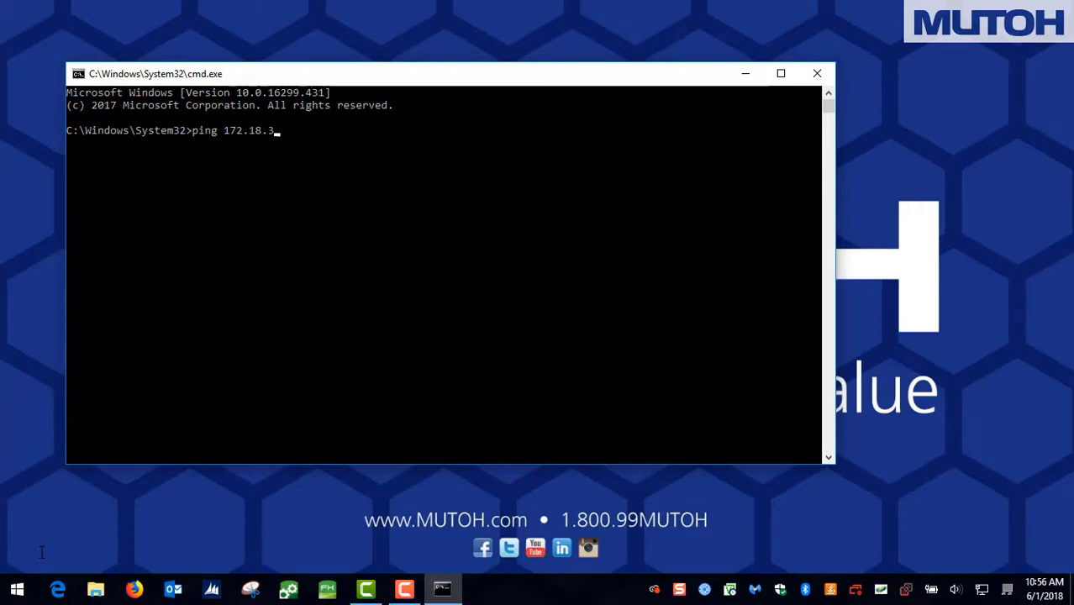
text(.)
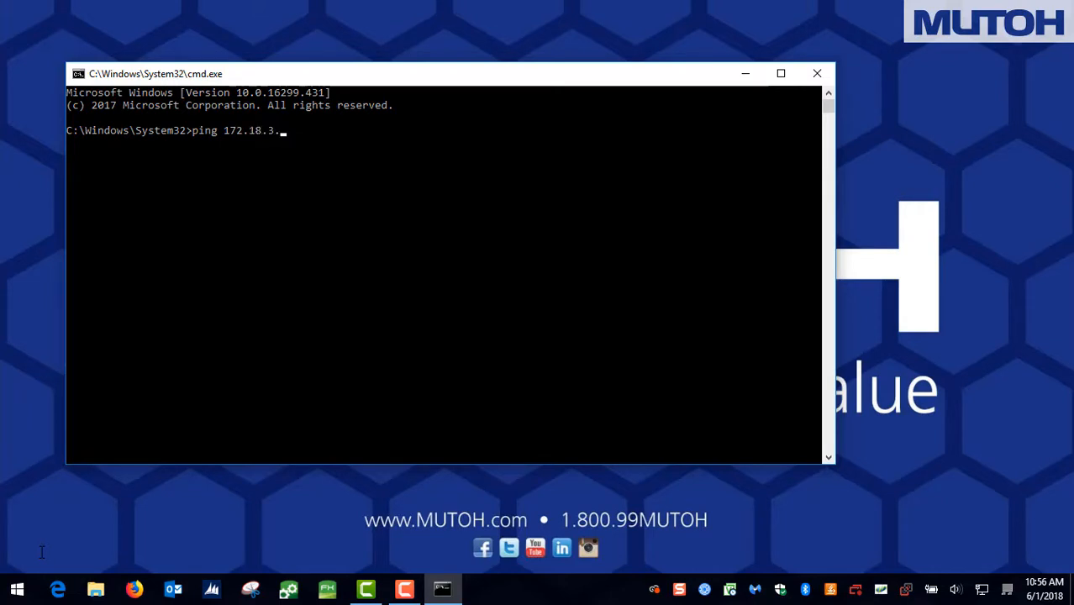
text(251)
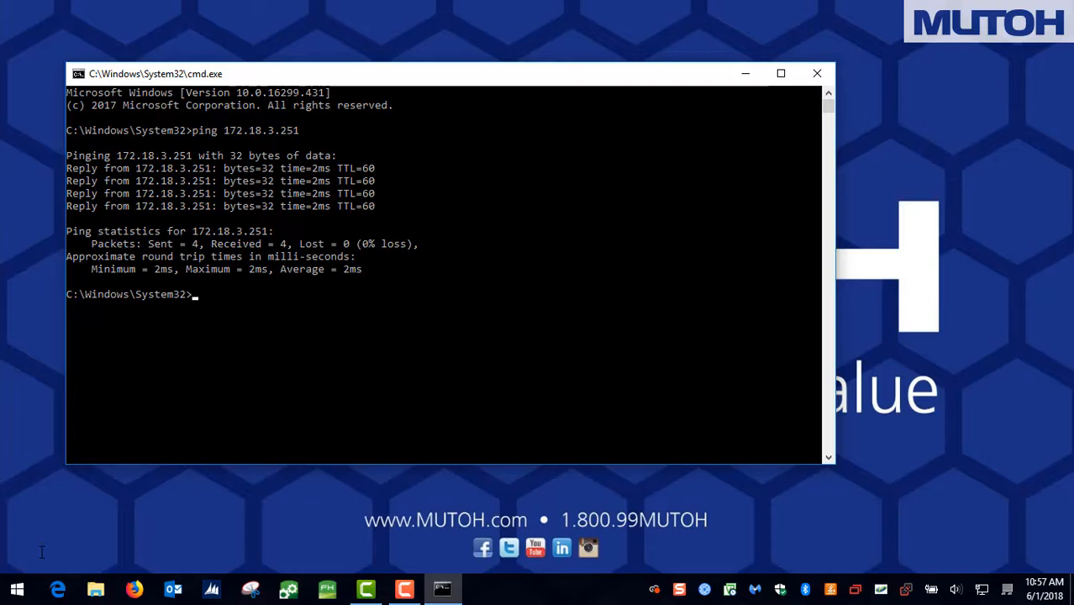
text(ping 17)
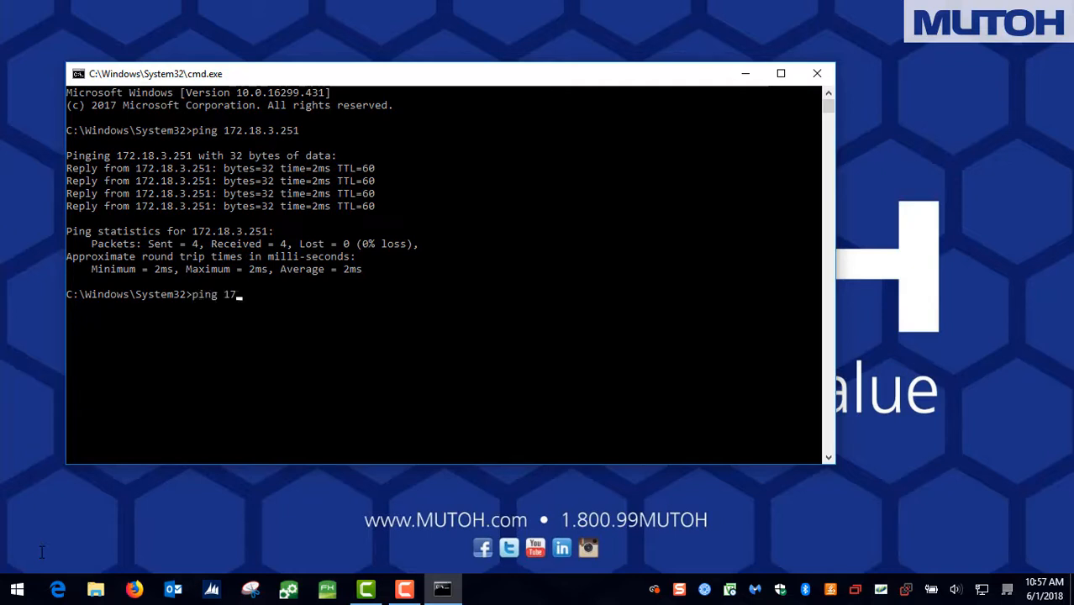